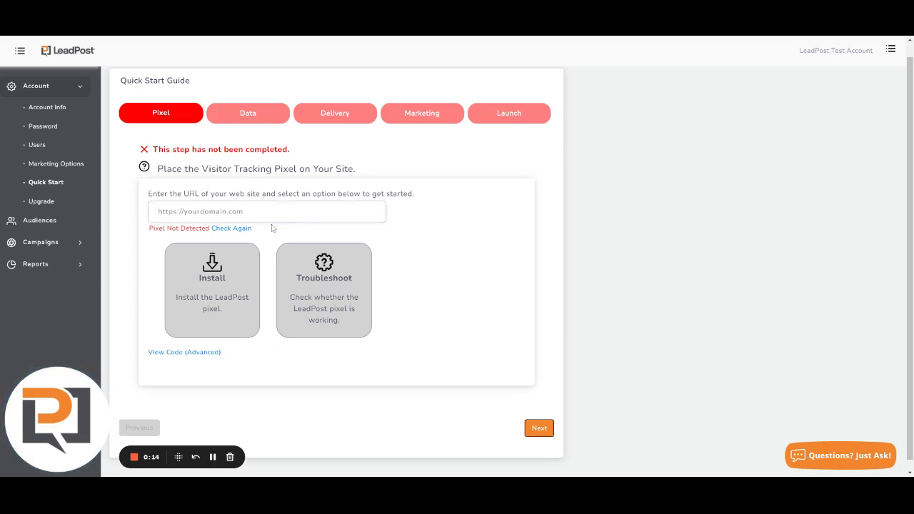
text(https://leadpost.com)
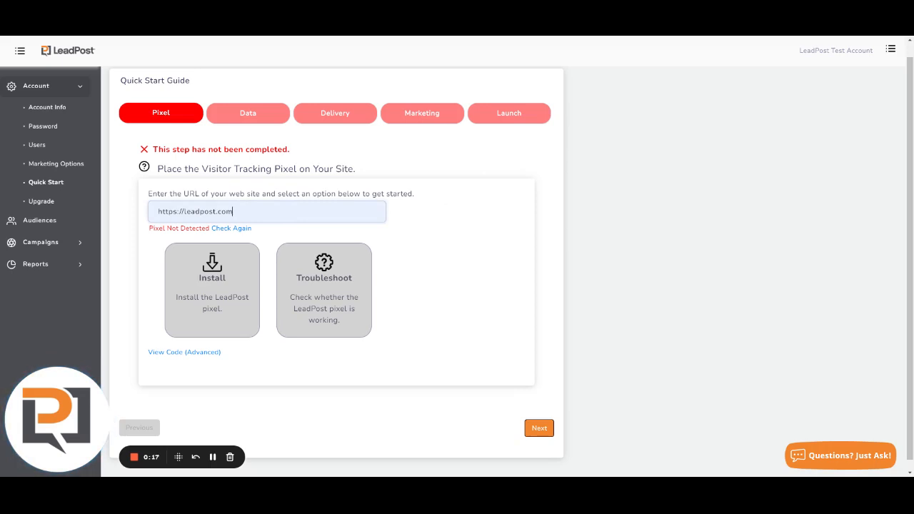
Step: Choose Install to analyze the site and show pixel installation options for GTM and WordPress
click(211, 289)
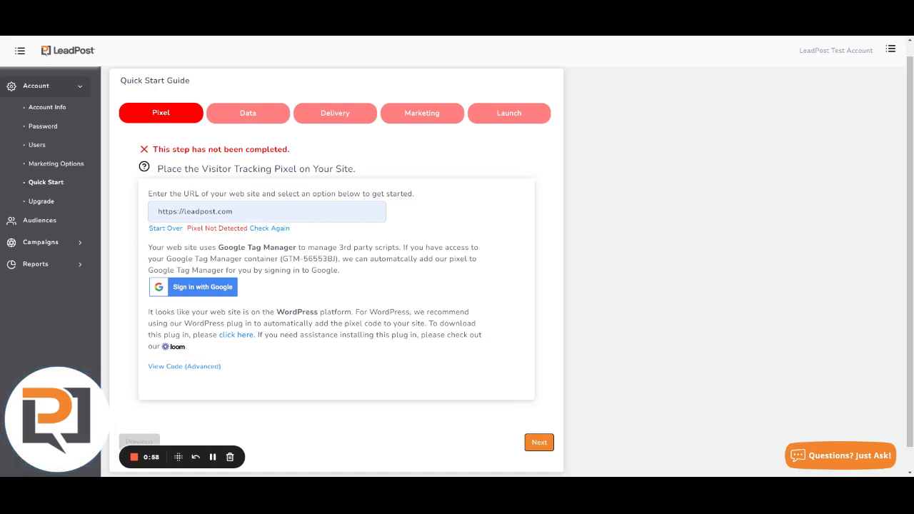
mouse_move(349, 367)
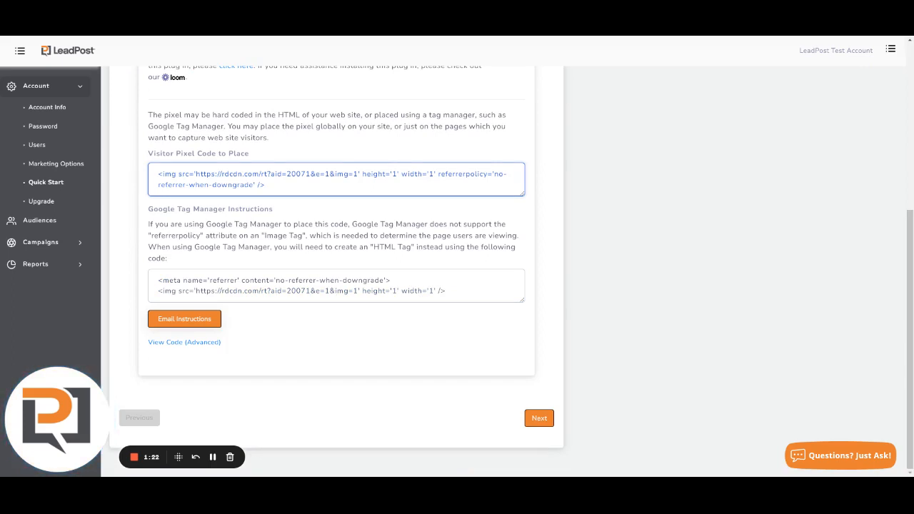
Step: Select the visitor pixel code in the Visitor Pixel Code to Place box
click(336, 285)
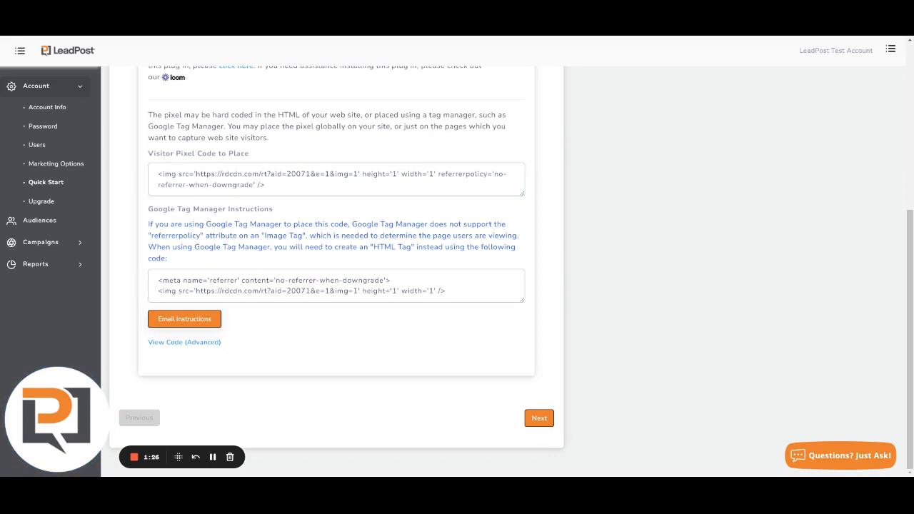
scroll(up, 3)
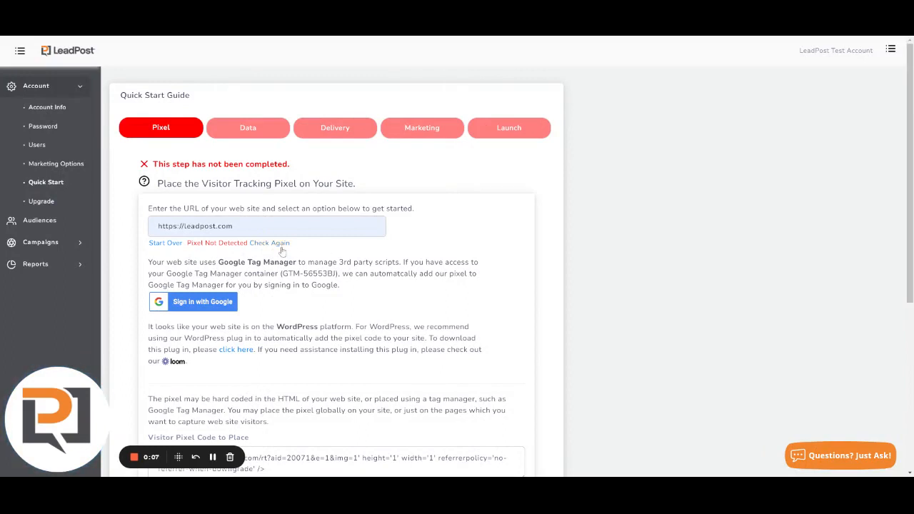
Step: Run Check Again so the site's pixel is detected and the step completes
click(270, 243)
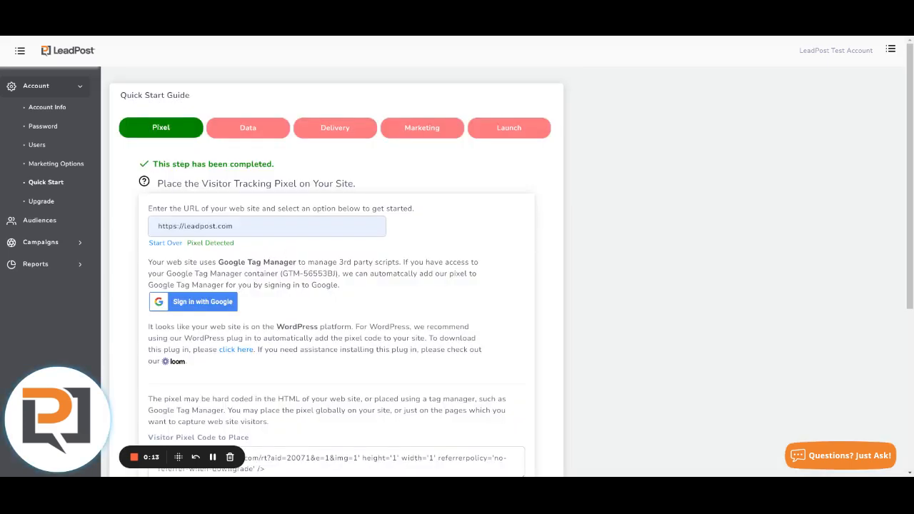
mouse_move(164, 141)
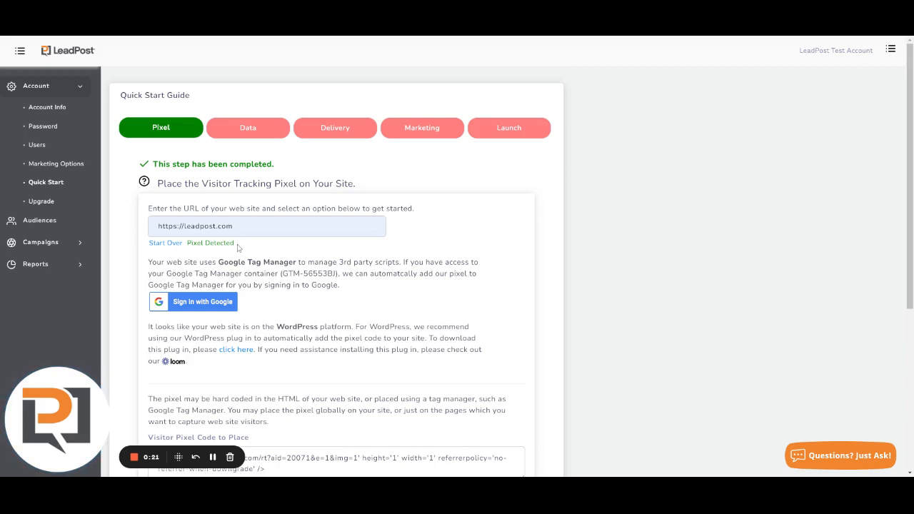
Step: Use Start Over to return to the Install and Troubleshoot choices
click(210, 243)
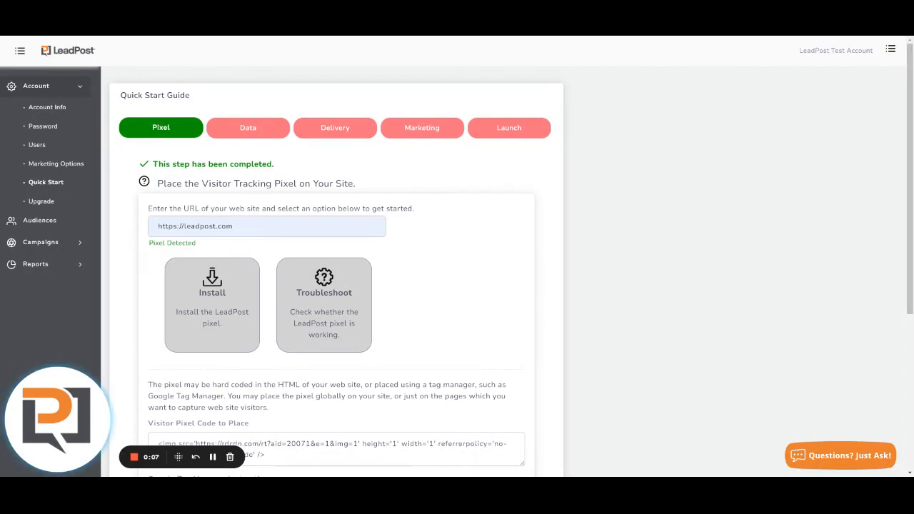
mouse_move(219, 460)
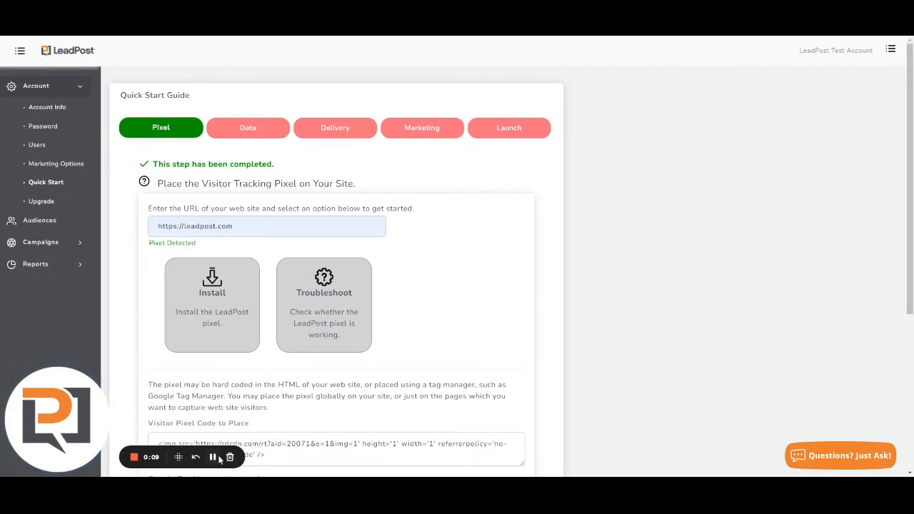